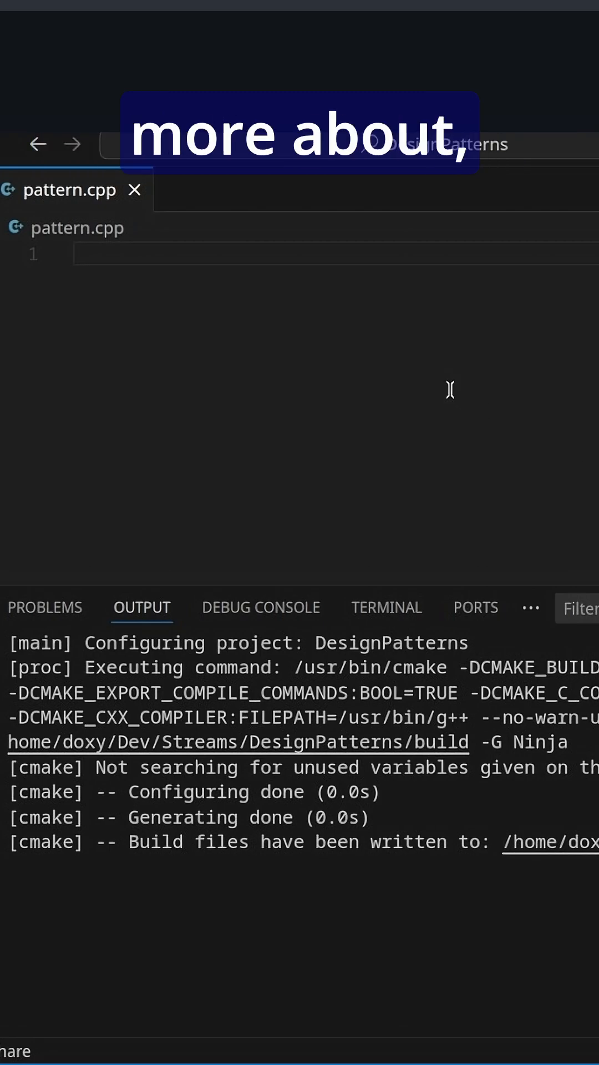
text(std::)
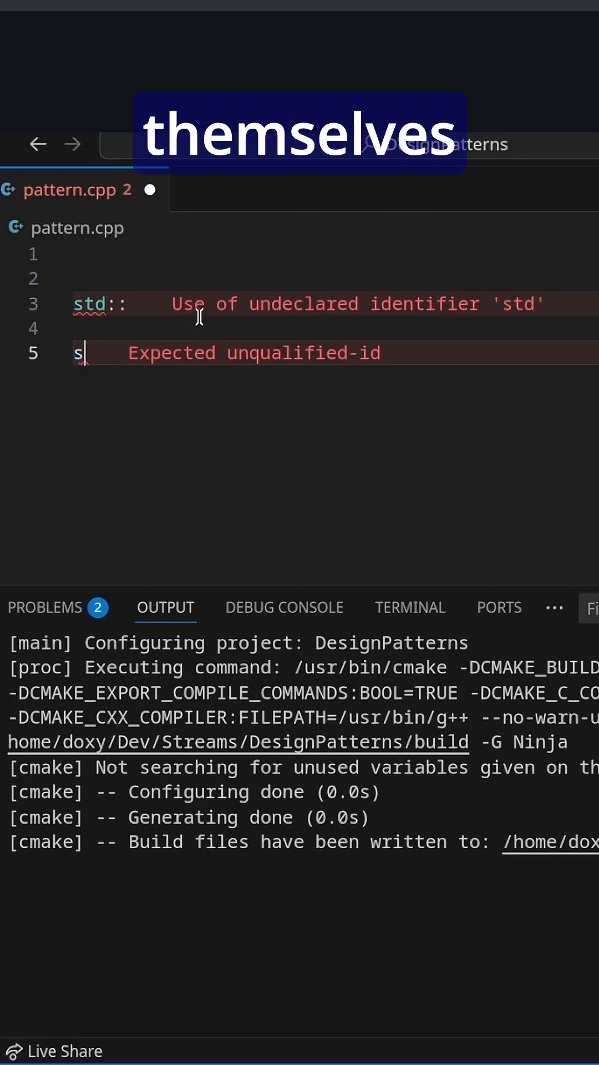
text(tandard)
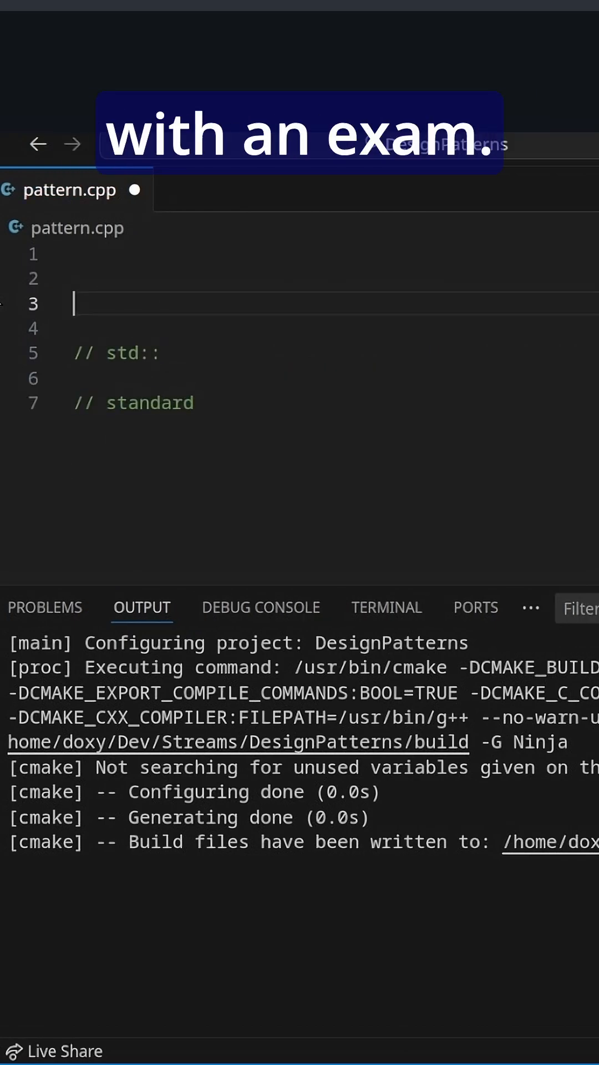
text(namespace)
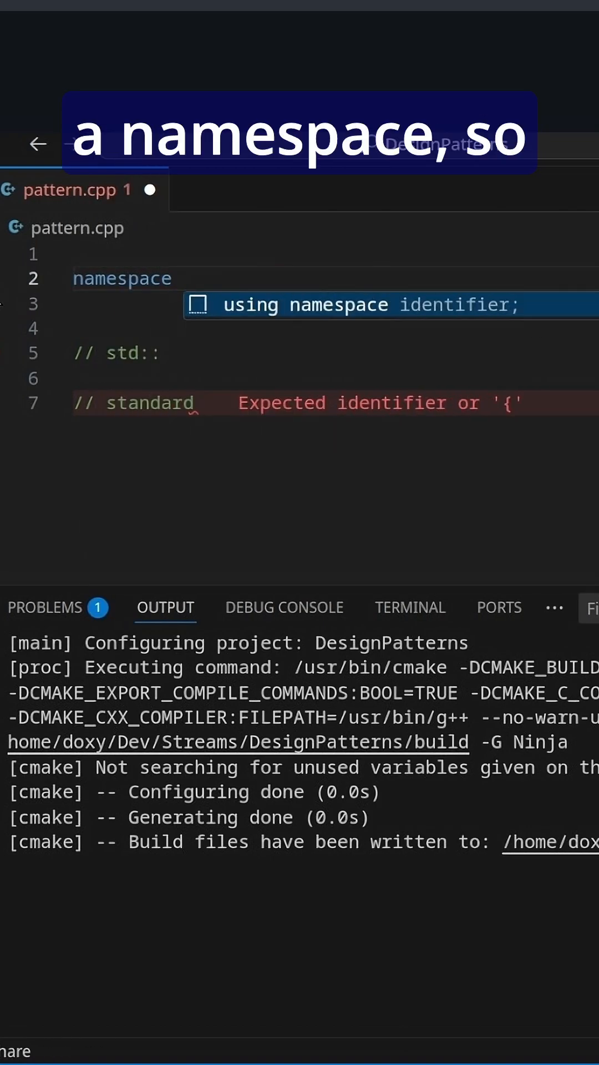
text(Stream {)
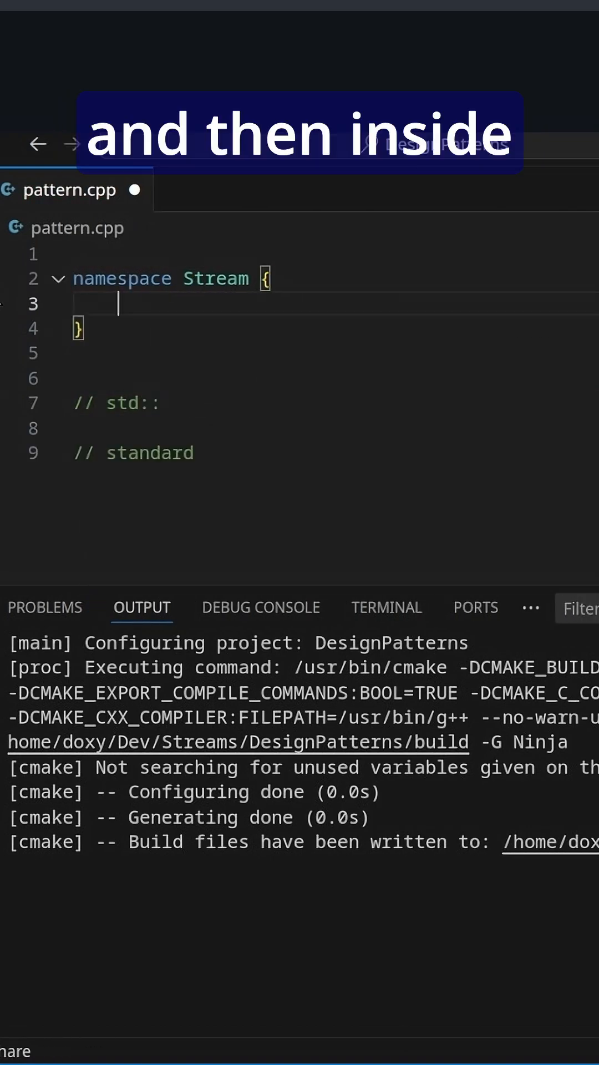
text(struct OBS {)
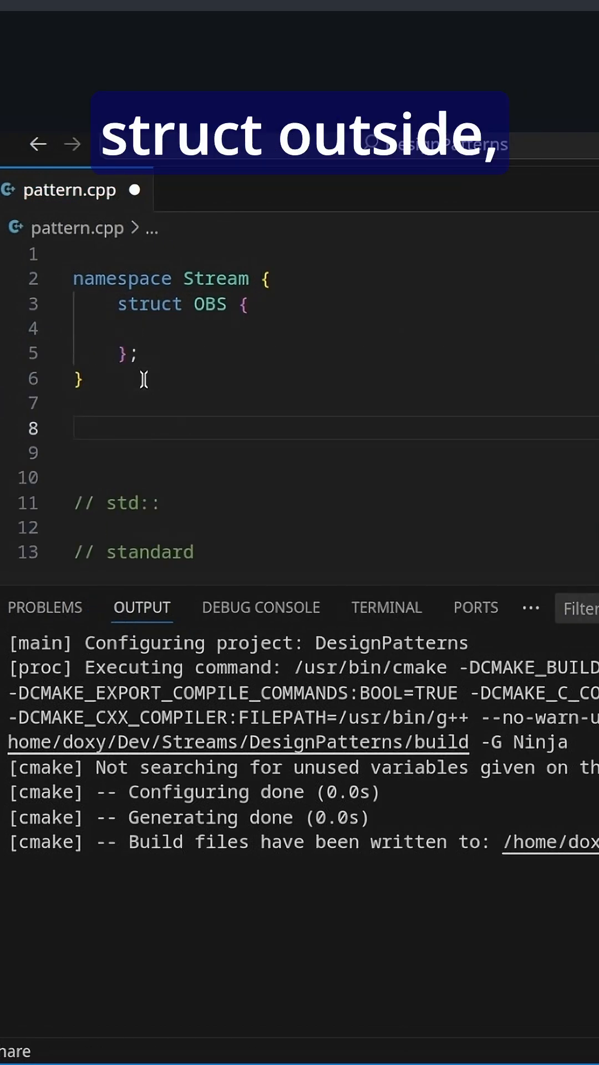
text(Stream::OBS;)
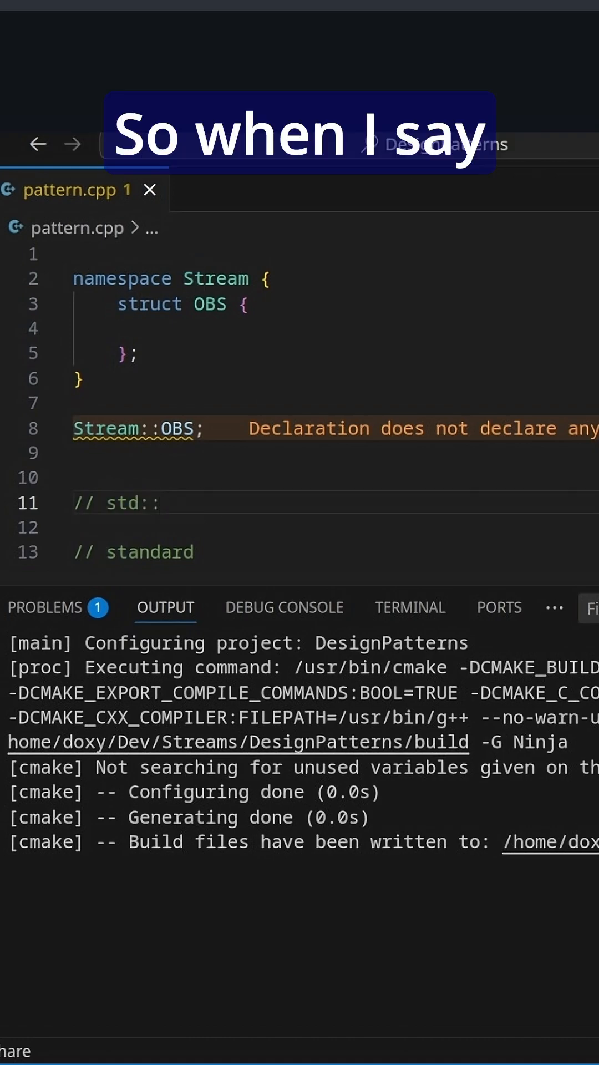
text(std::vector)
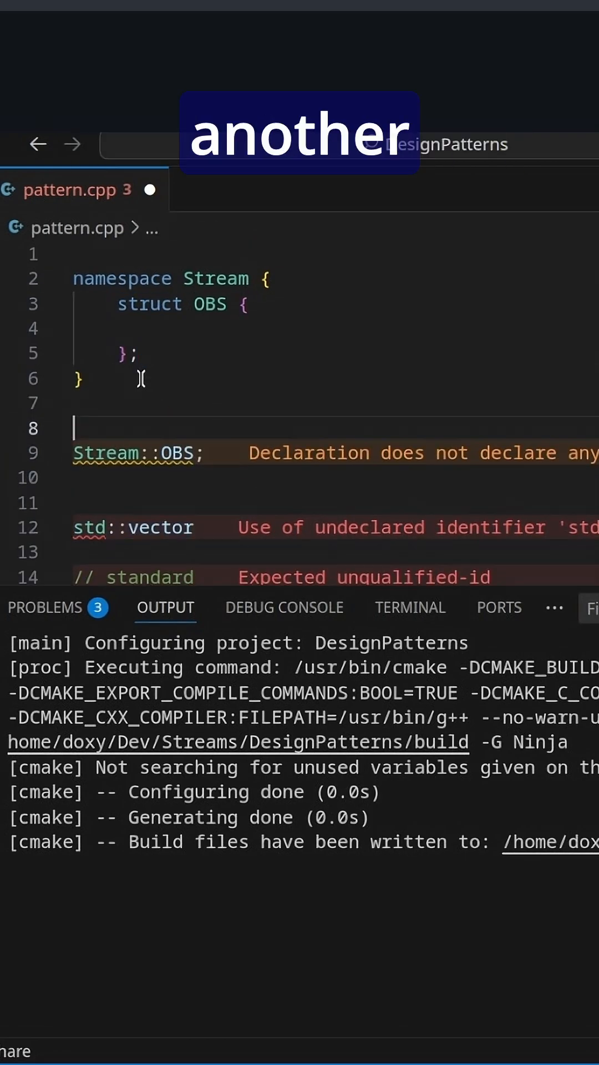
text(st)
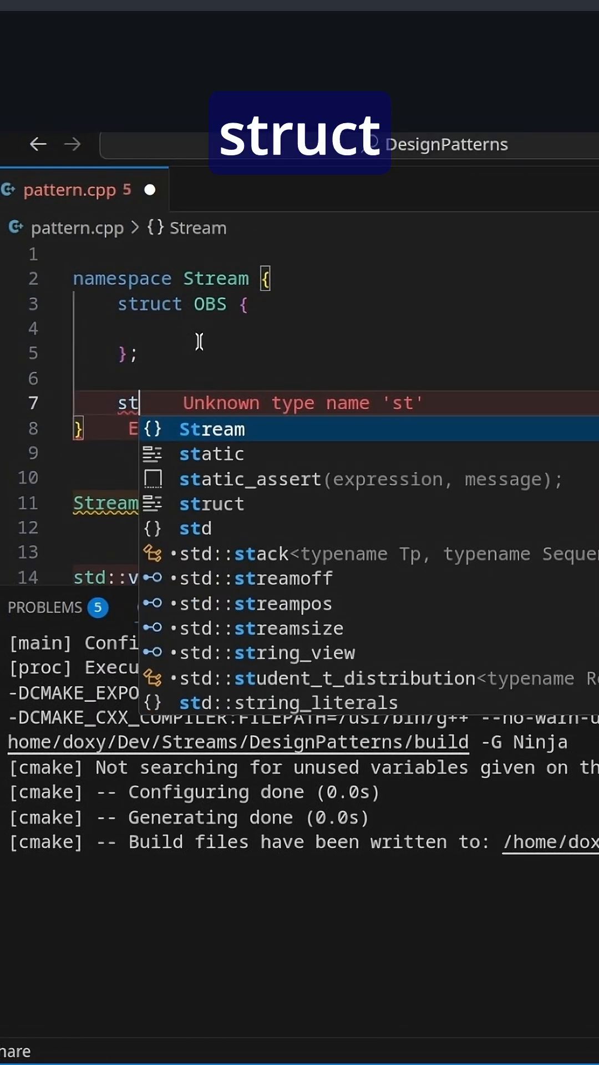
text(ruct vector)
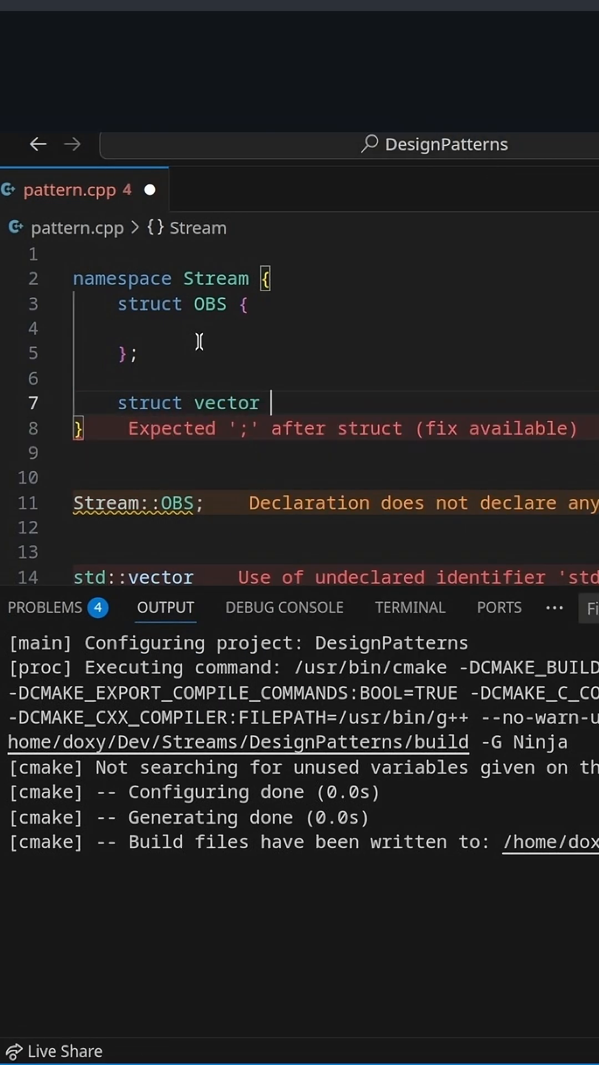
text({};)
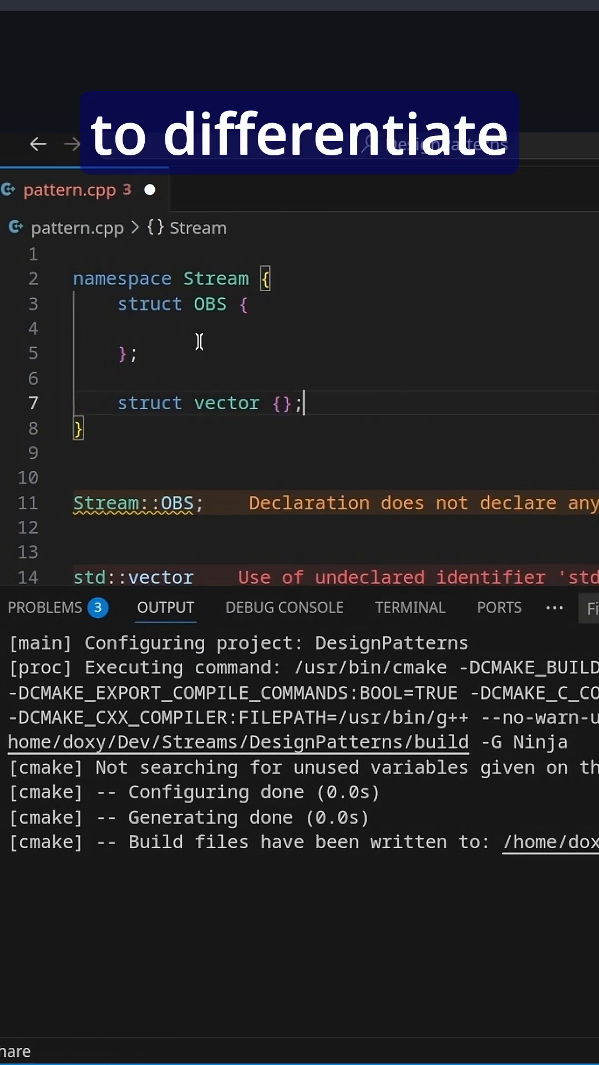